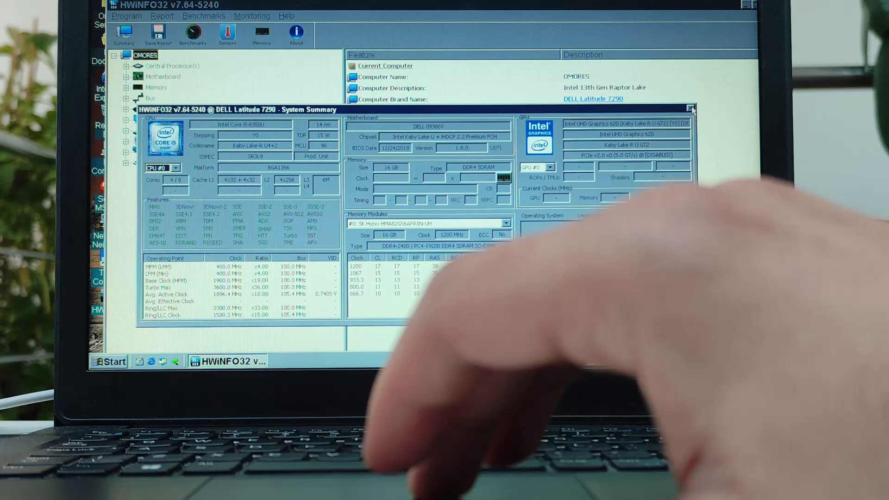
# Dismiss System Summary, show Intel UHD Graphics 620 under Video Adapter, then expand Drives
pyautogui.click(688, 108)
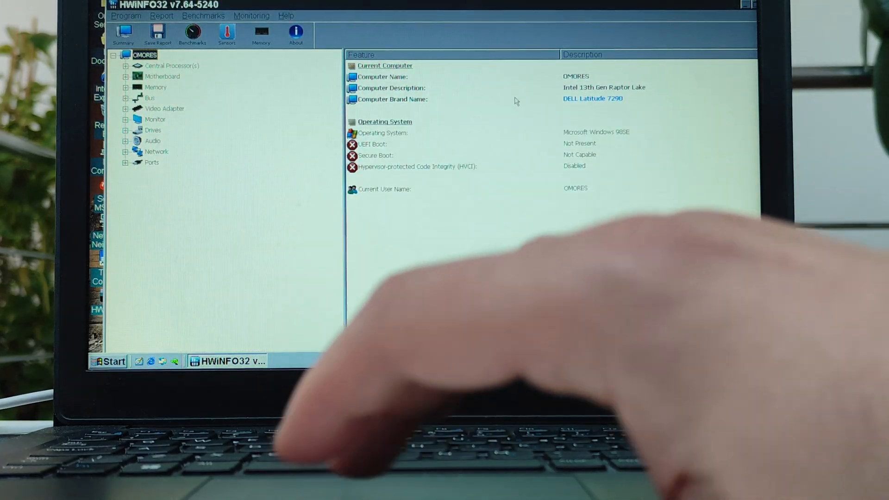
pyautogui.click(126, 109)
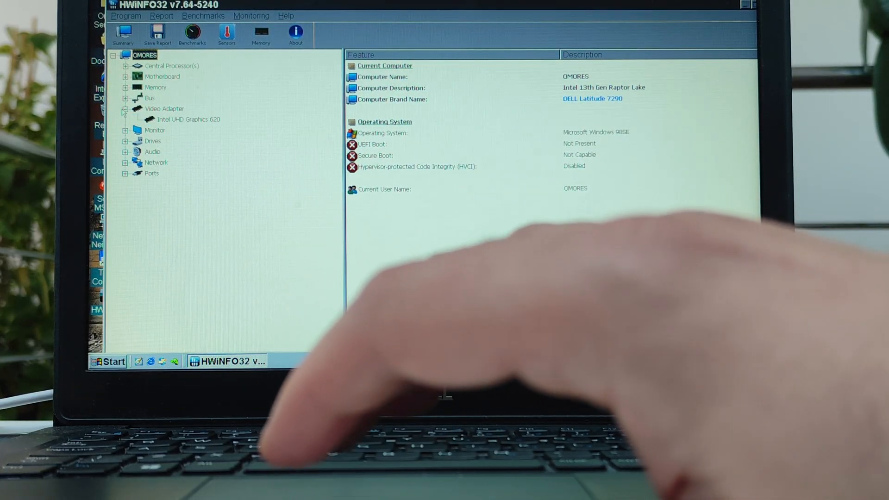
pyautogui.click(189, 119)
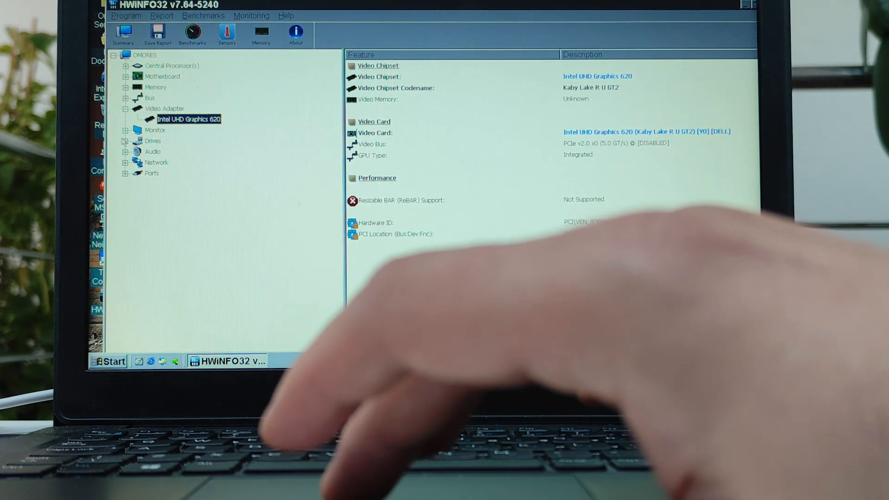
pyautogui.click(125, 141)
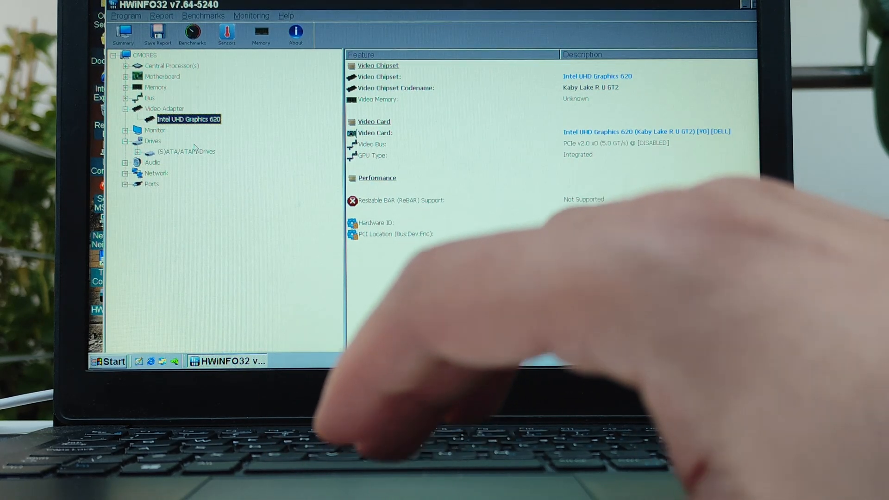
pyautogui.click(183, 152)
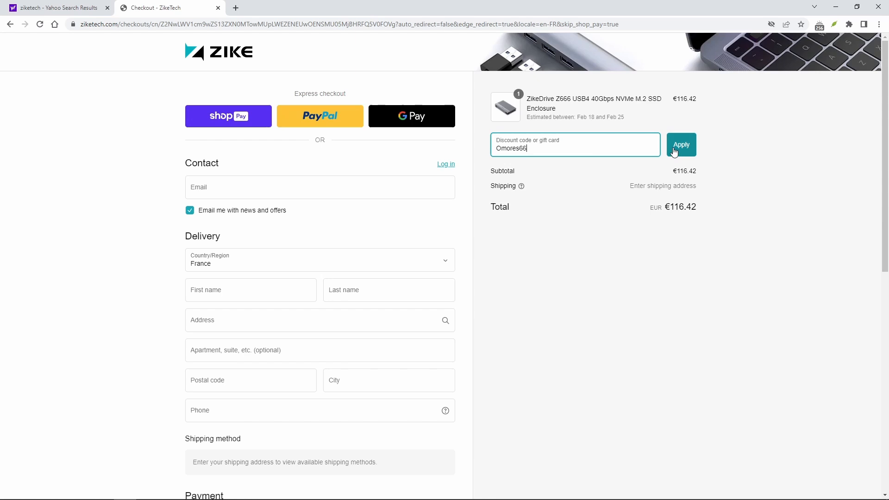
# Redeem discount code OMORES66, lowering the ZikeDrive enclosure total to €93.14
pyautogui.click(681, 144)
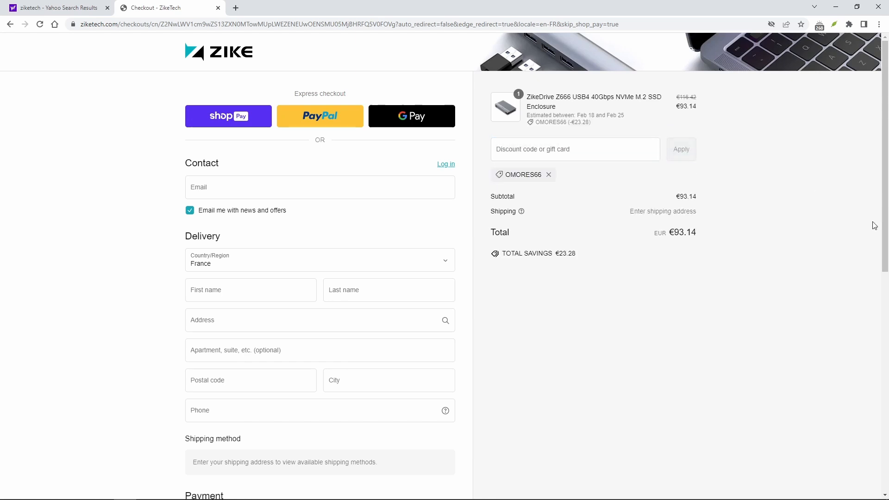